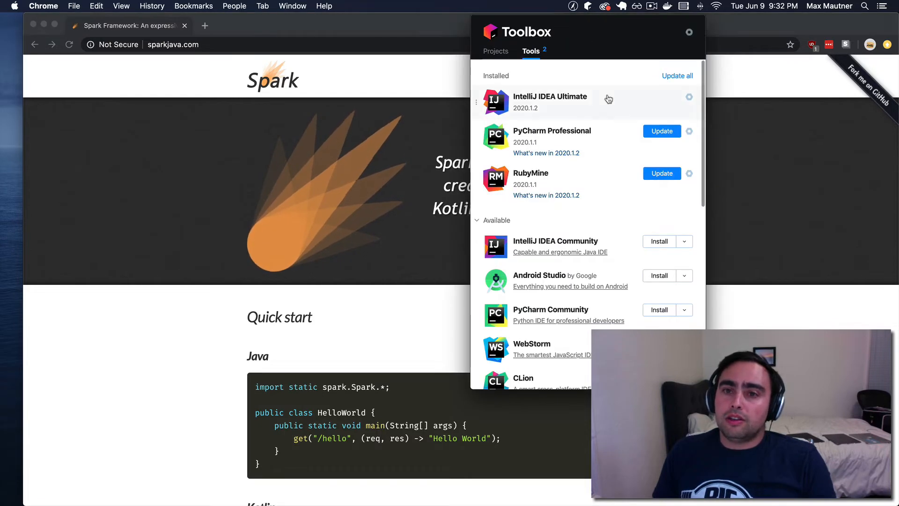
Launch IntelliJ IDEA Ultimate from Toolbox and start a new Gradle Java project, continuing to the naming step
{"action": "left_click", "coordinate": [550, 97]}
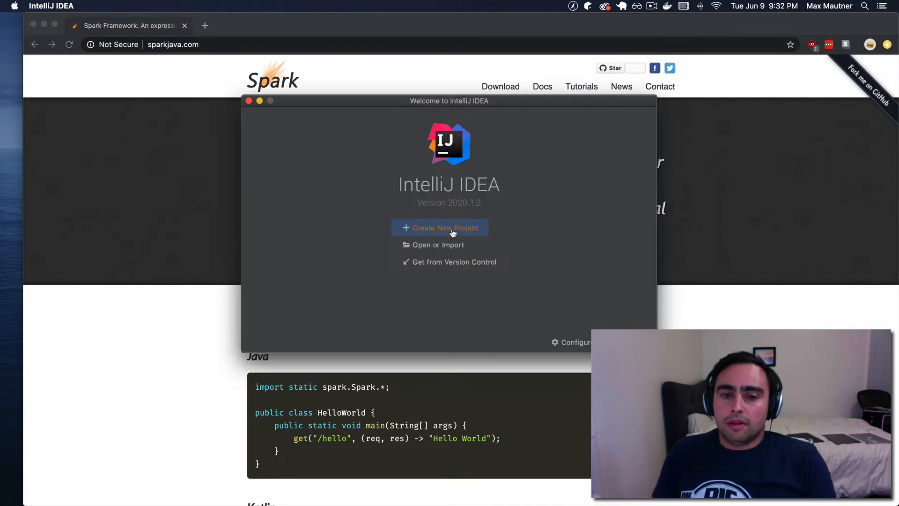
{"action": "left_click", "coordinate": [440, 228]}
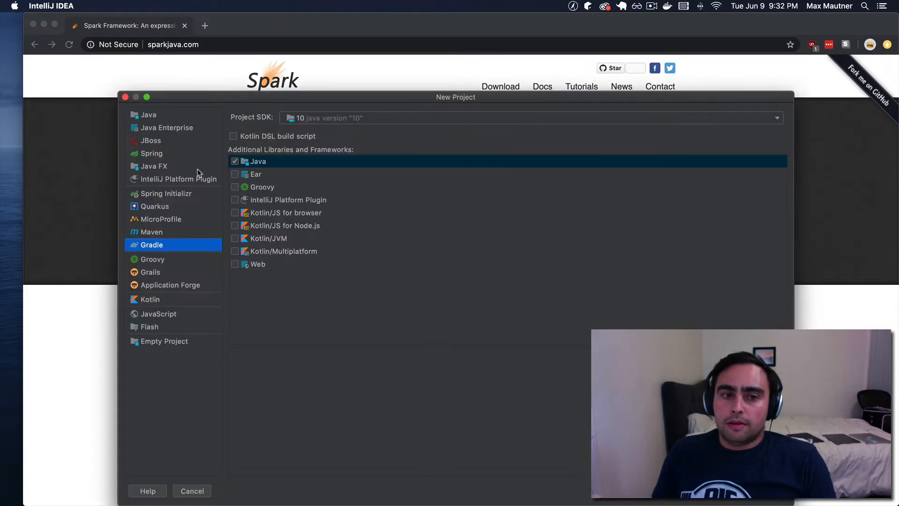
{"action": "mouse_move", "coordinate": [152, 245]}
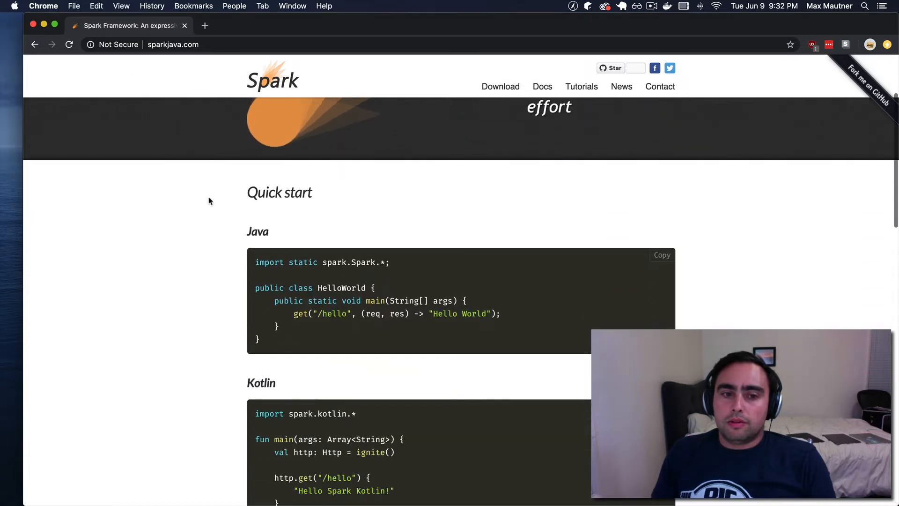
{"action": "scroll", "scroll_direction": "down", "scroll_amount": 3}
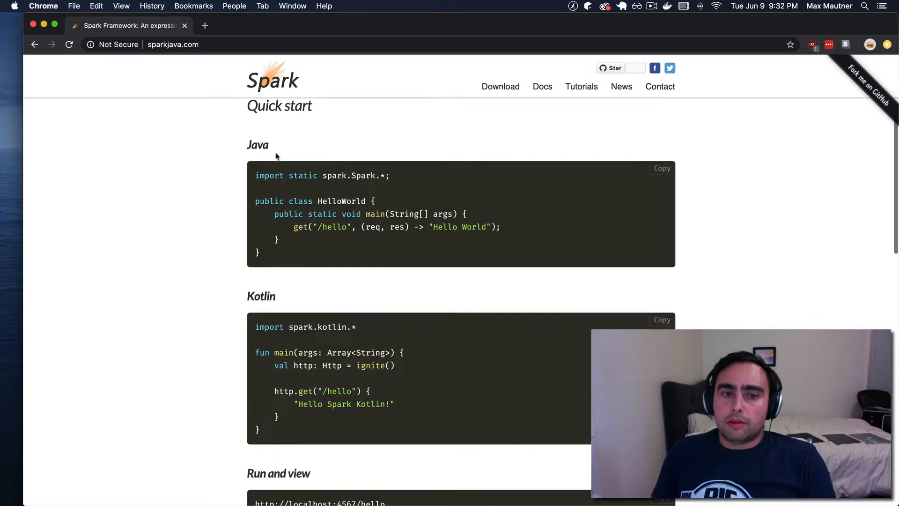
{"action": "scroll", "scroll_direction": "down", "scroll_amount": 3}
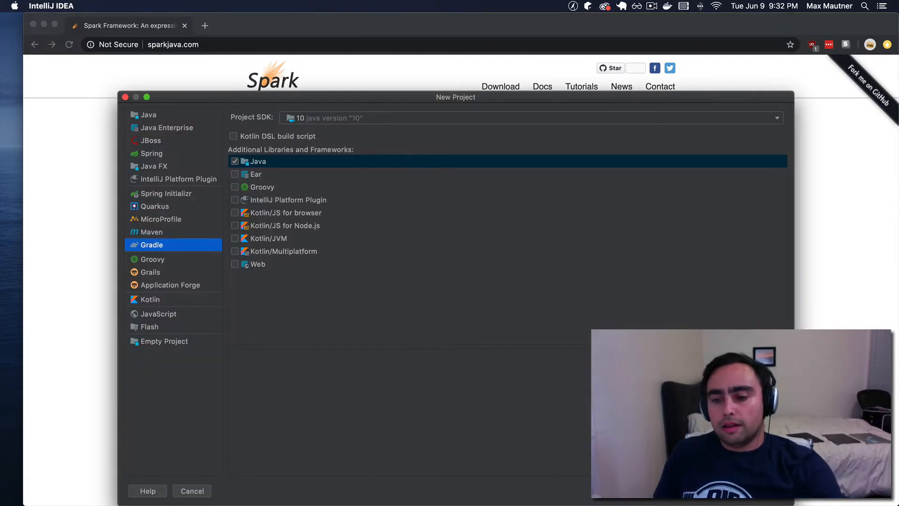
{"action": "left_click", "coordinate": [775, 118]}
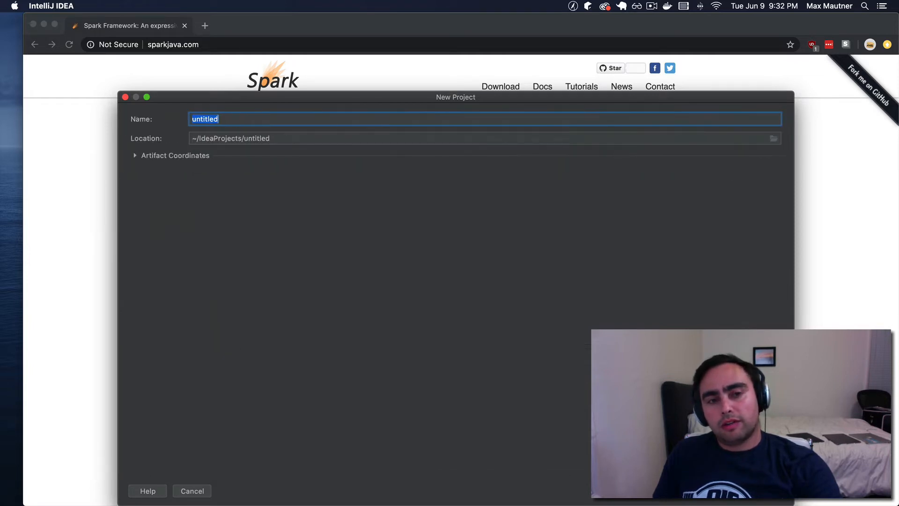
Name the new Gradle project 'spar...' (spark-example) and finish creating it
{"action": "type", "text": "spar"}
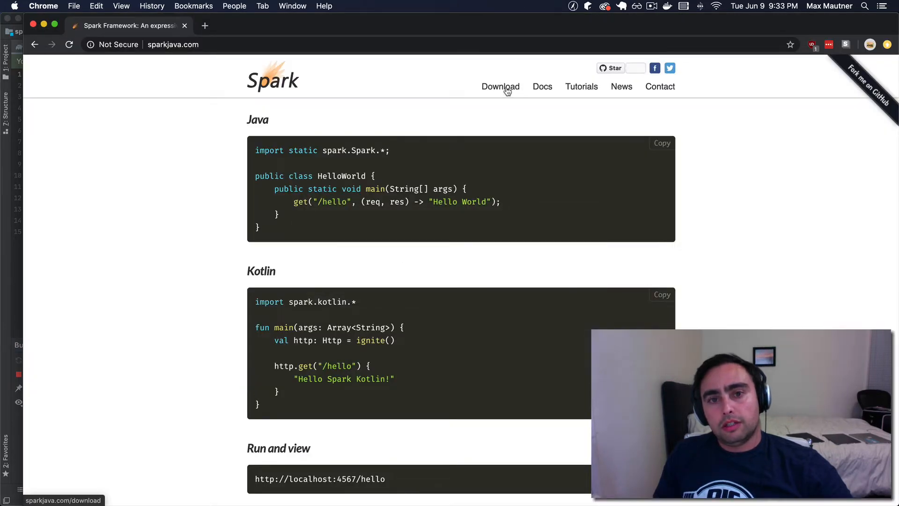
View Spark's Download page on sparkjava.com to find the dependency snippet
{"action": "left_click", "coordinate": [500, 86]}
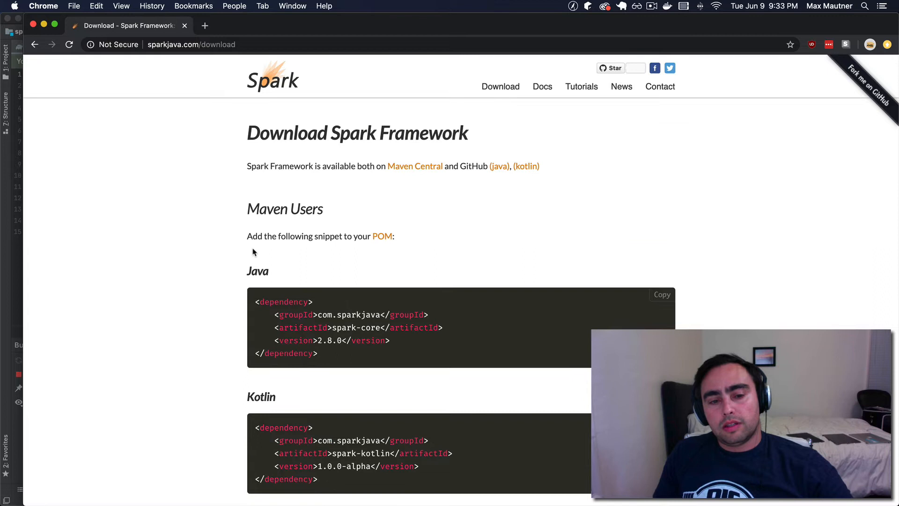
{"action": "scroll", "scroll_direction": "down", "scroll_amount": 3}
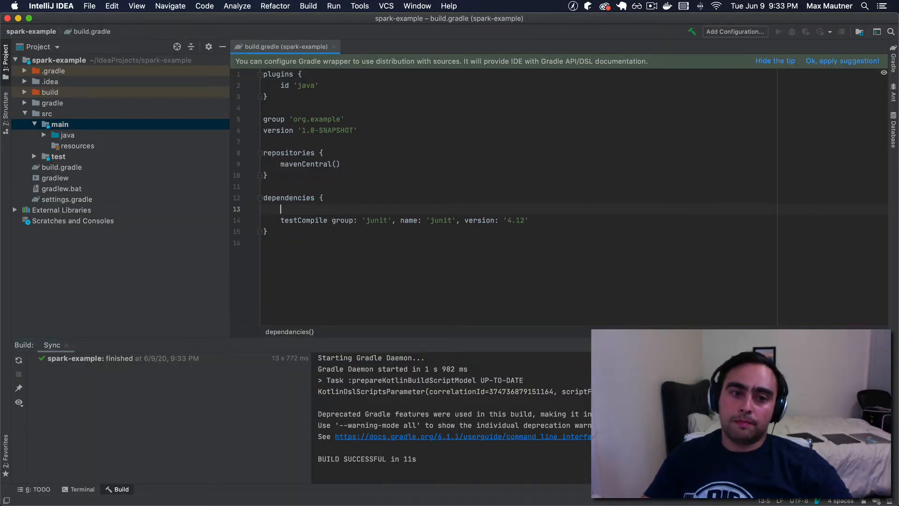
Declare compile "com.sparkjava:spark-core:2.8.0" in build.gradle, reload Gradle, and verify spark-core 2.8.0 under External Libraries
{"action": "type", "text": "compile \"com.sparkjava:spark-core:2.8.0\""}
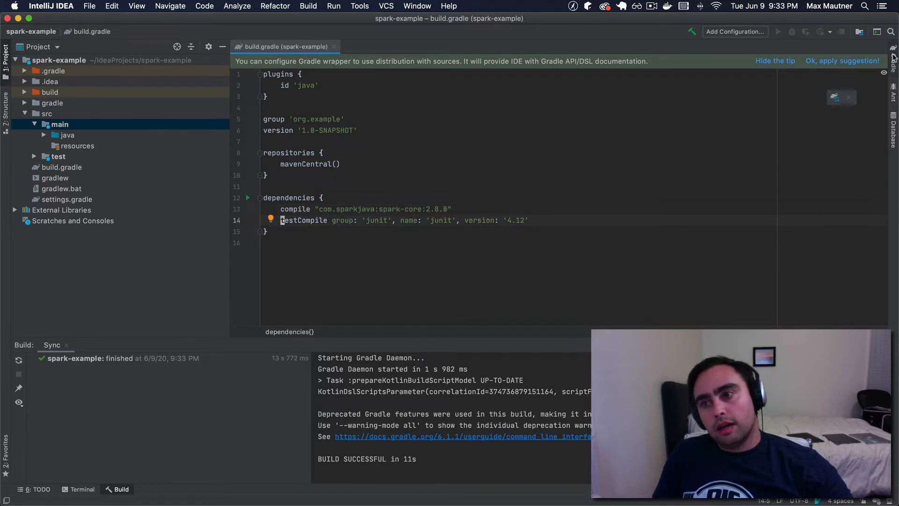
{"action": "left_click", "coordinate": [893, 54]}
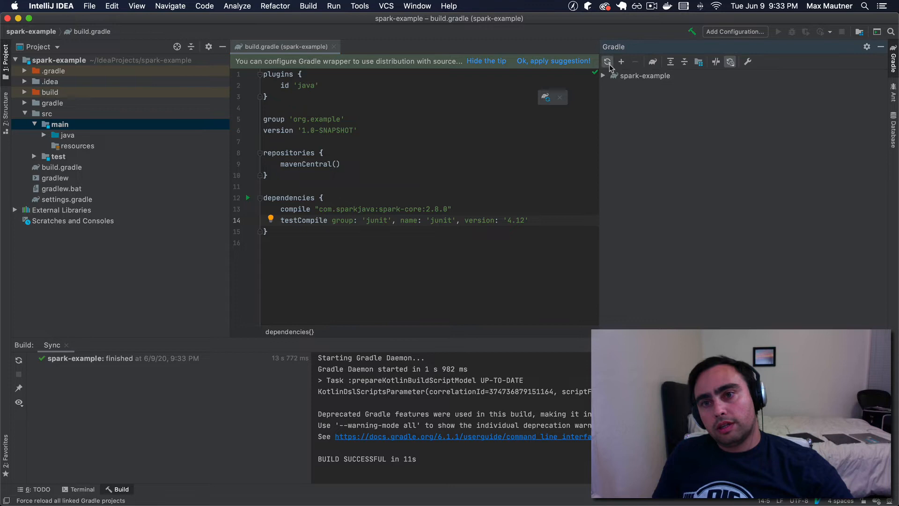
{"action": "left_click", "coordinate": [607, 62]}
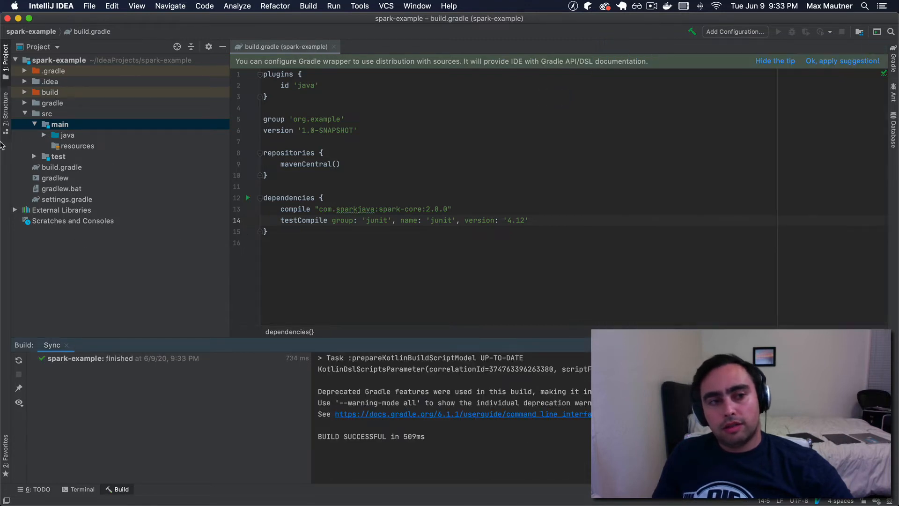
{"action": "left_click", "coordinate": [15, 210]}
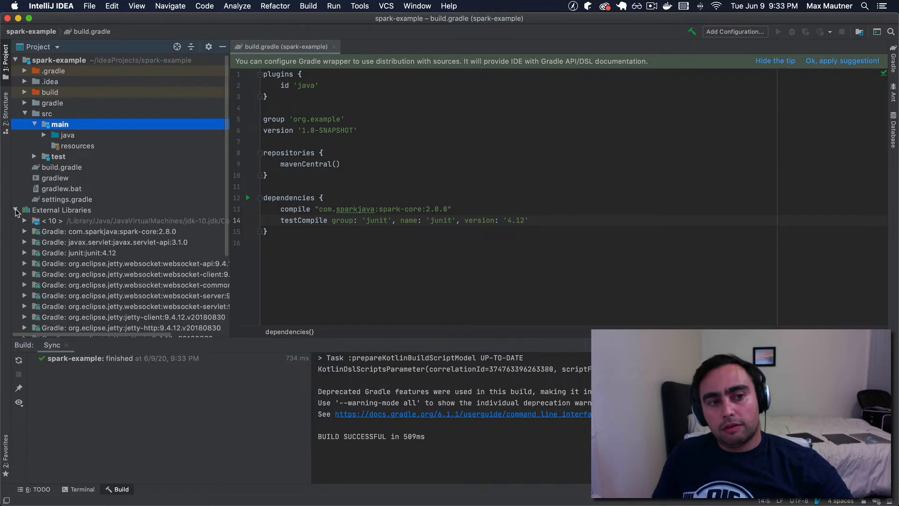
{"action": "left_click", "coordinate": [110, 231]}
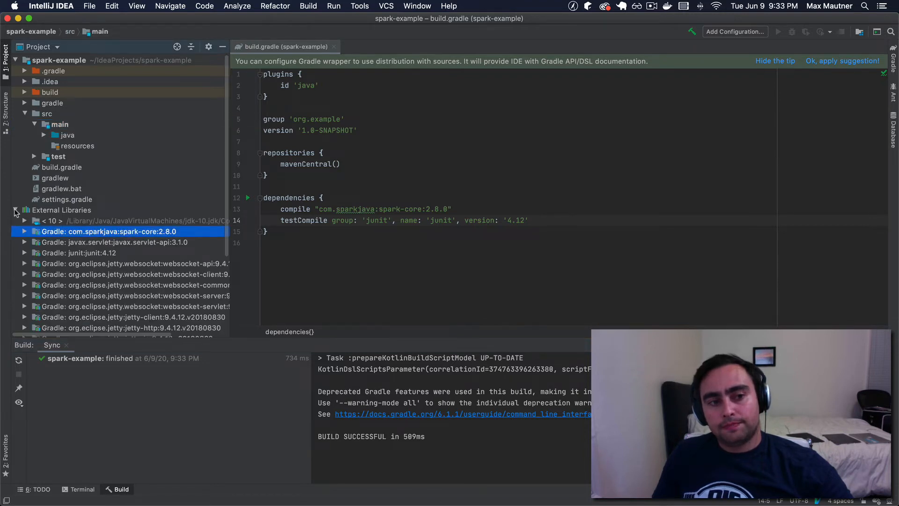
Create a HelloWorld Java class in the main java source folder for the /hello route
{"action": "right_click", "coordinate": [68, 135]}
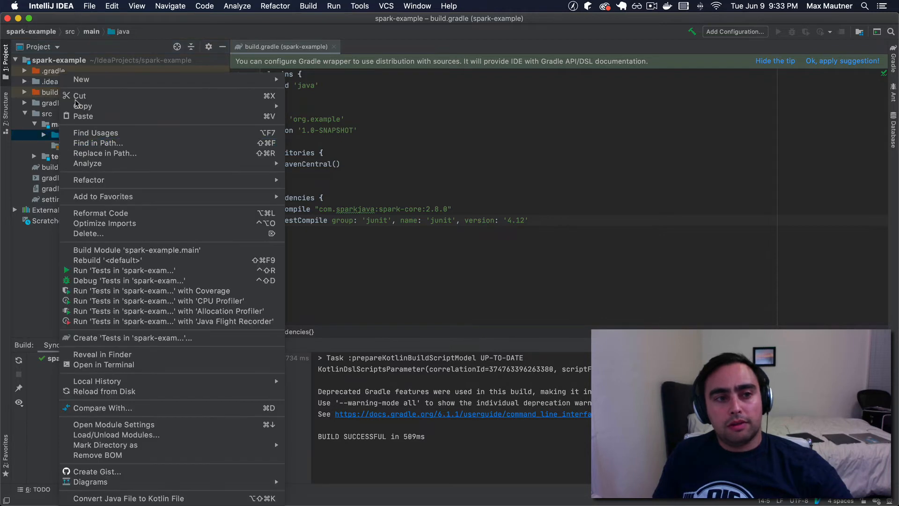
{"action": "left_click", "coordinate": [81, 79]}
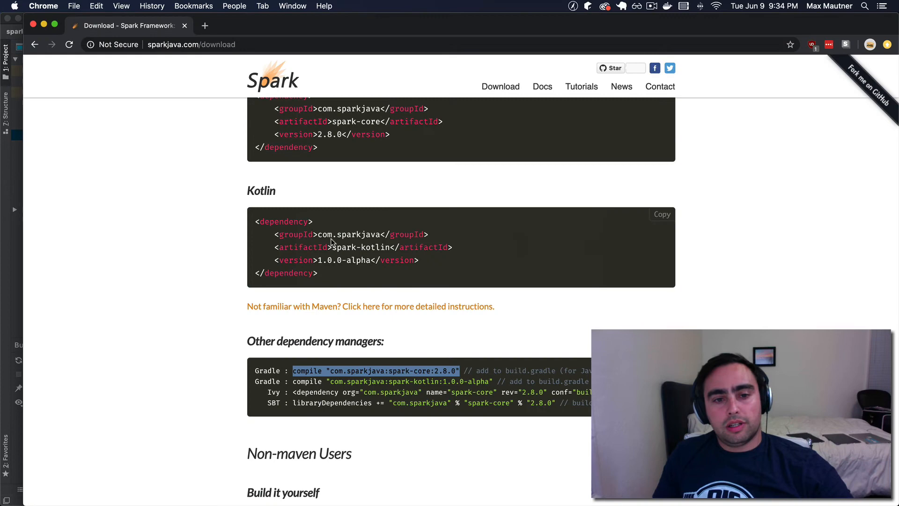
{"action": "scroll", "scroll_direction": "up", "scroll_amount": 3}
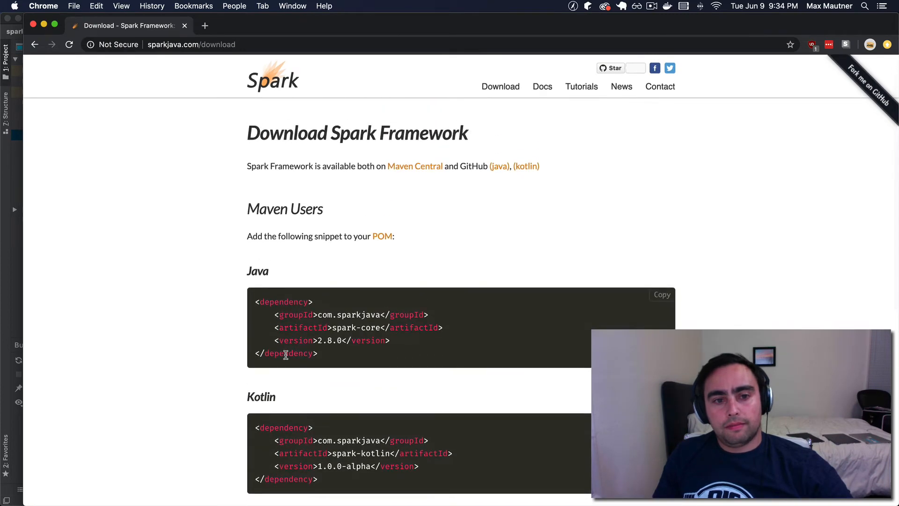
{"action": "left_click", "coordinate": [273, 79]}
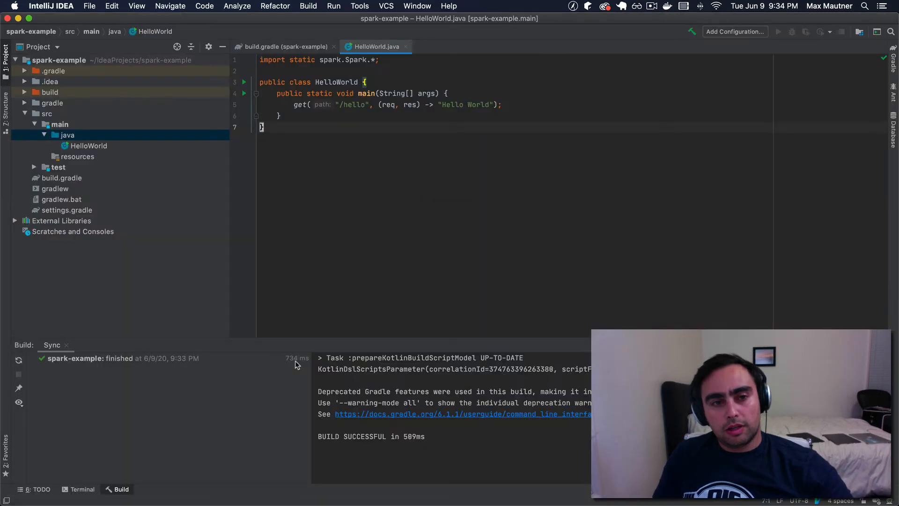
Run HelloWorld.main() from the gutter to start the Spark server, then switch to Chrome
{"action": "left_click", "coordinate": [244, 93]}
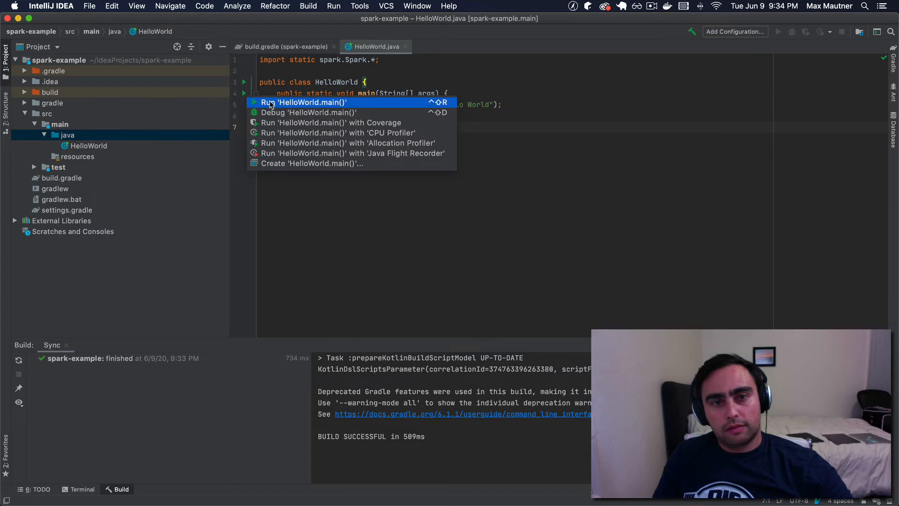
{"action": "left_click", "coordinate": [303, 102]}
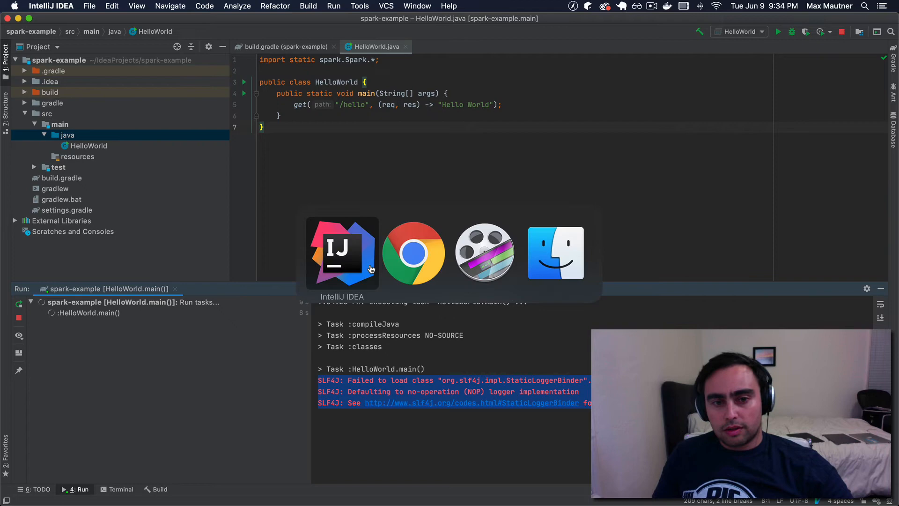
{"action": "left_click", "coordinate": [413, 252]}
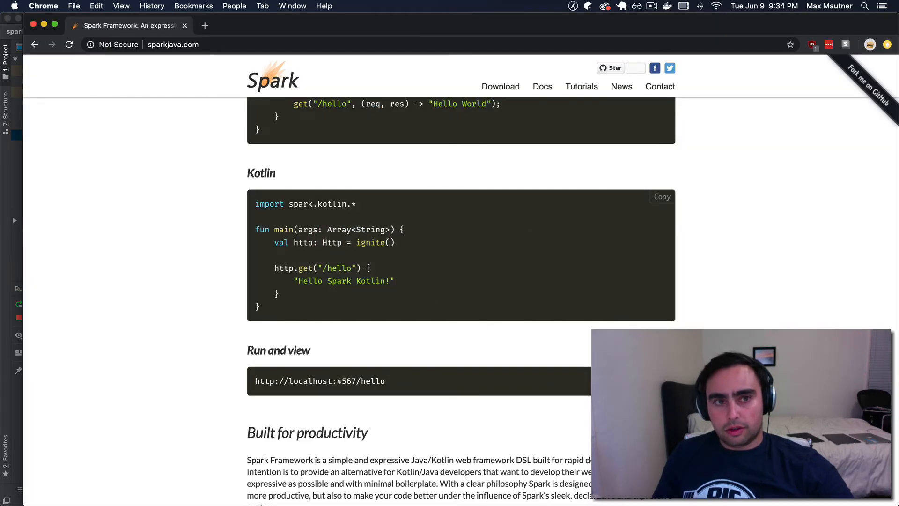
Visit localhost:4567/hello in Chrome to see the Hello World response
{"action": "left_click", "coordinate": [333, 26]}
{"action": "type", "text": "localhost:4567/hello"}
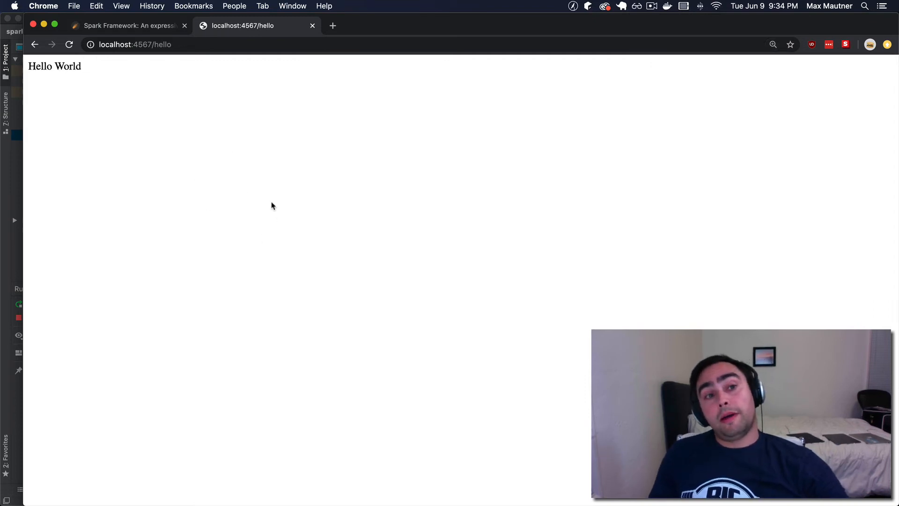
{"action": "mouse_move", "coordinate": [229, 252]}
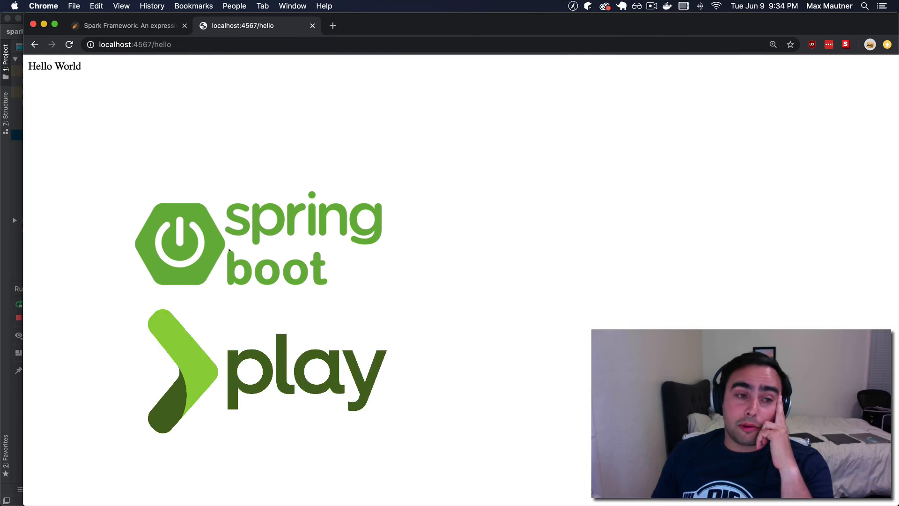
{"action": "mouse_move", "coordinate": [3, 223]}
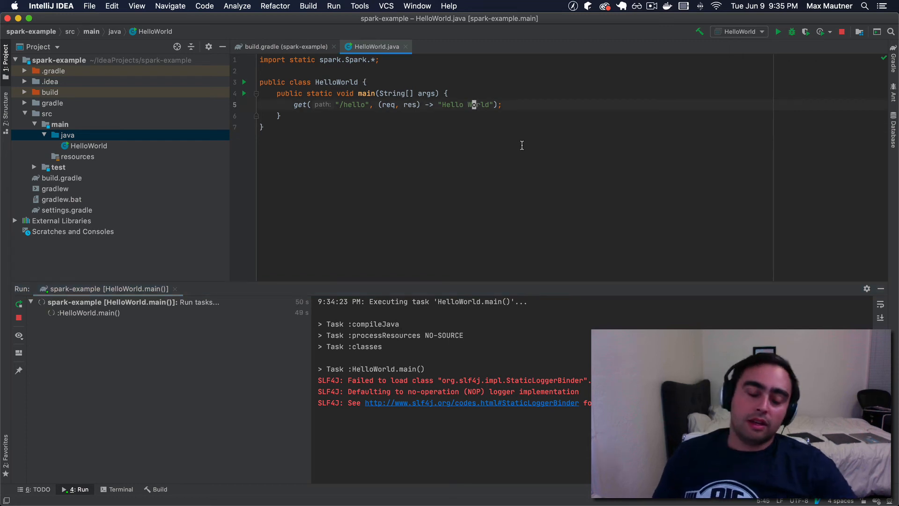
Change the /hello route's return string from Hello World to Hello Max
{"action": "type", "text": "Max"}
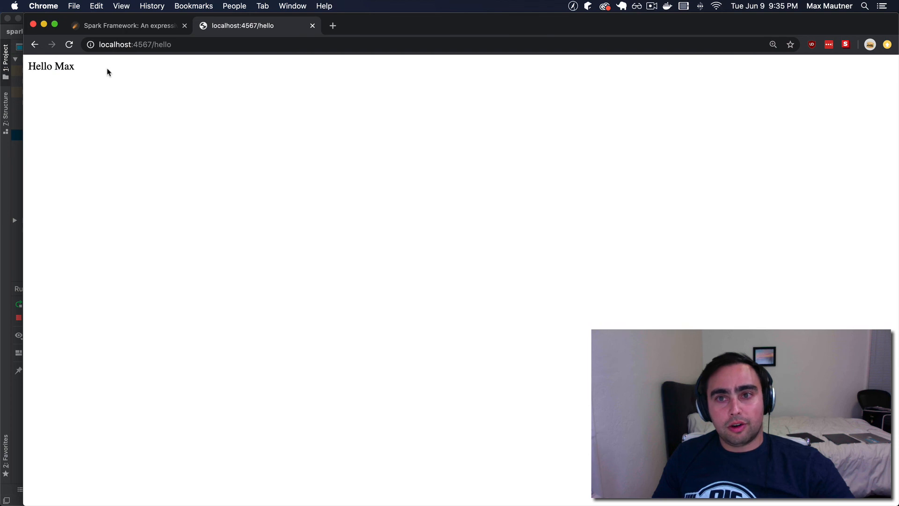
{"action": "mouse_move", "coordinate": [246, 153]}
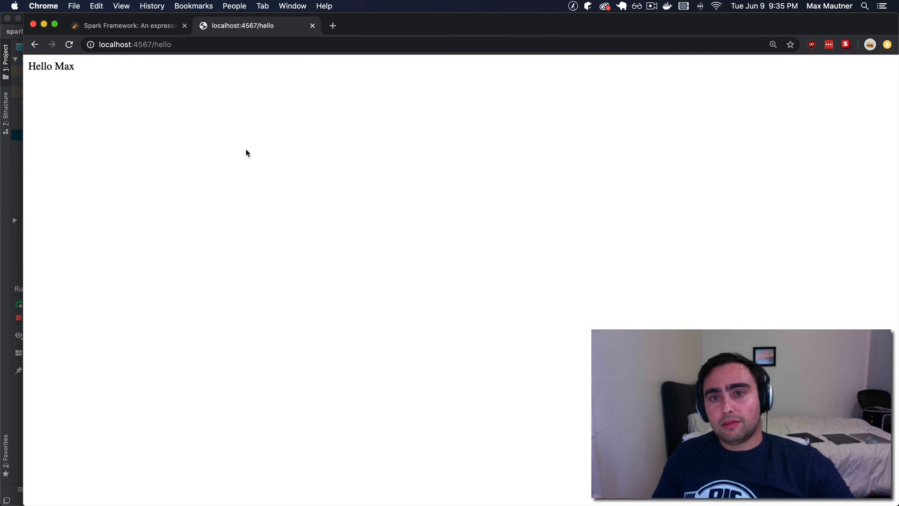
{"action": "mouse_move", "coordinate": [272, 160]}
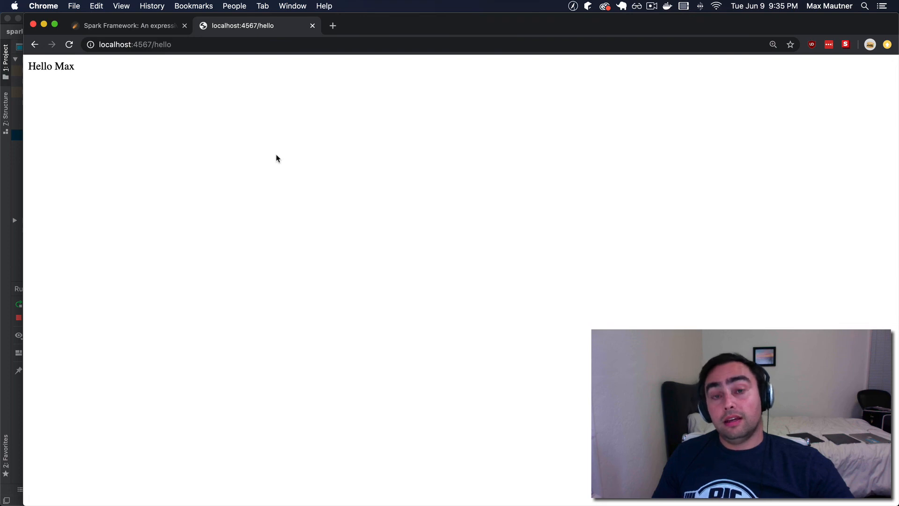
{"action": "mouse_move", "coordinate": [281, 163]}
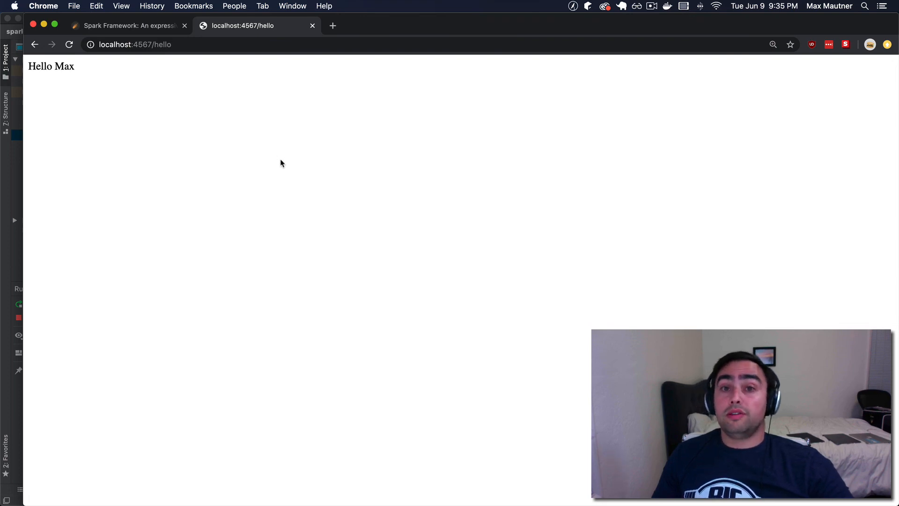
{"action": "mouse_move", "coordinate": [316, 176]}
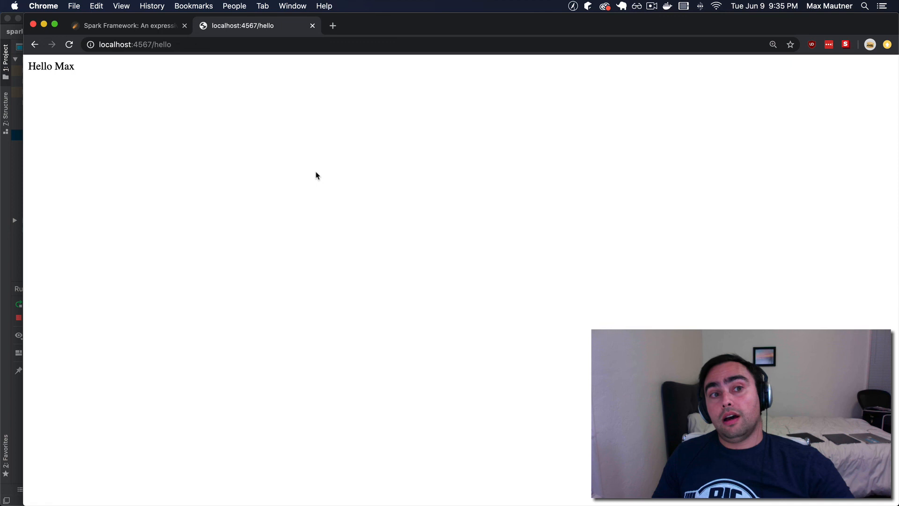
{"action": "mouse_move", "coordinate": [321, 174]}
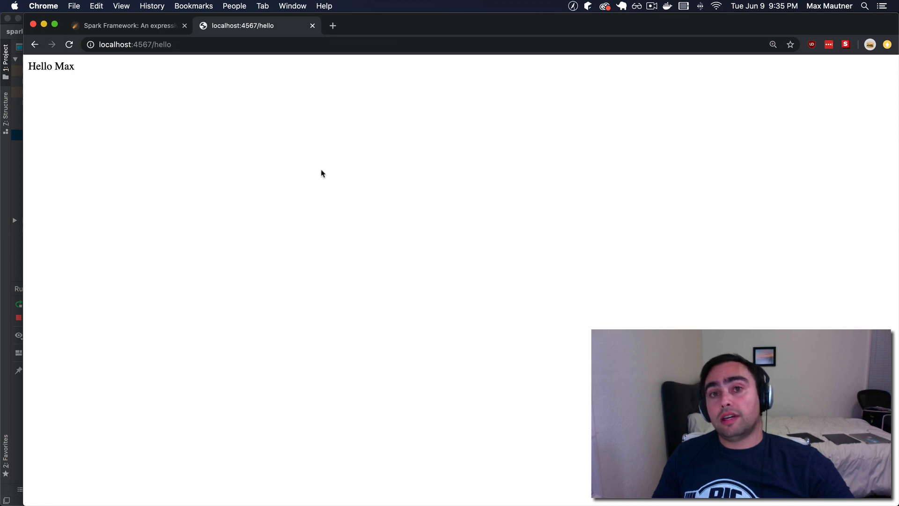
{"action": "mouse_move", "coordinate": [326, 169]}
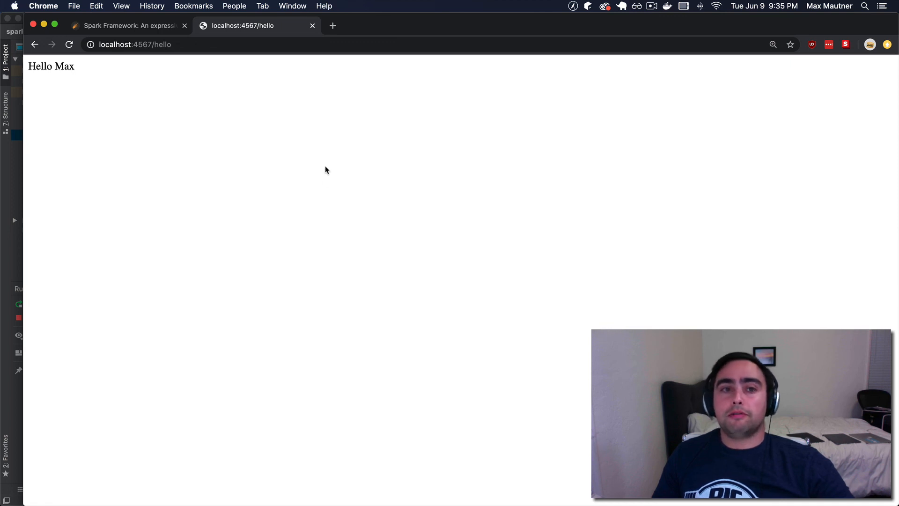
{"action": "mouse_move", "coordinate": [344, 144]}
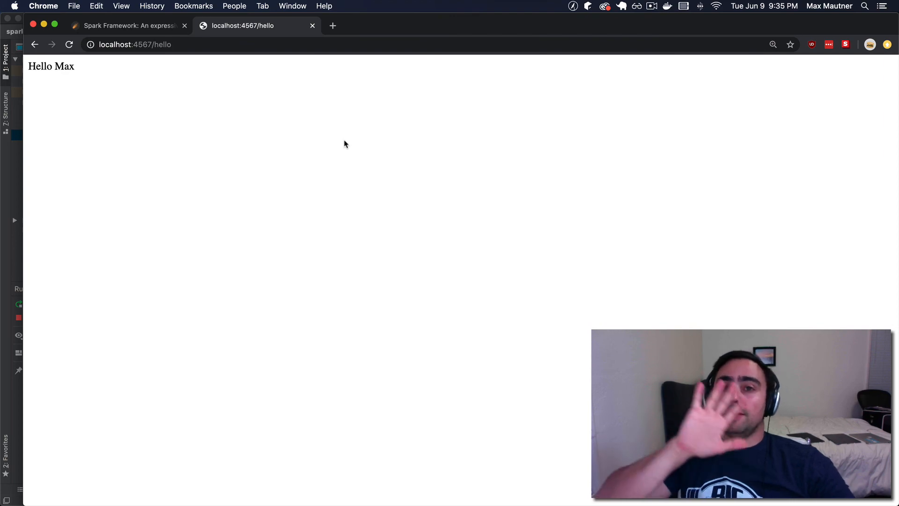